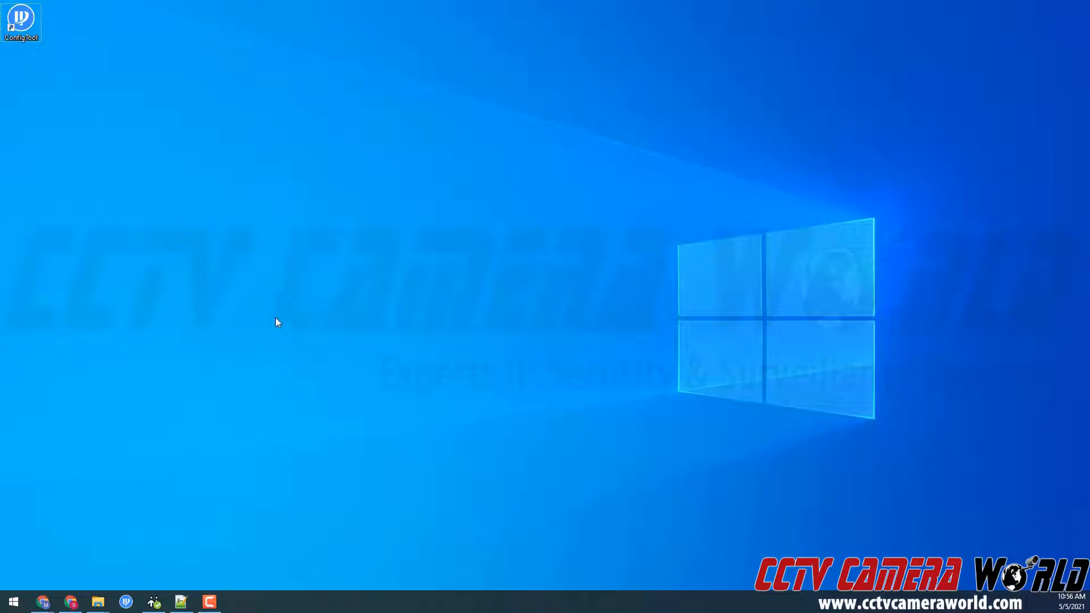
pyautogui.moveTo(185, 318)
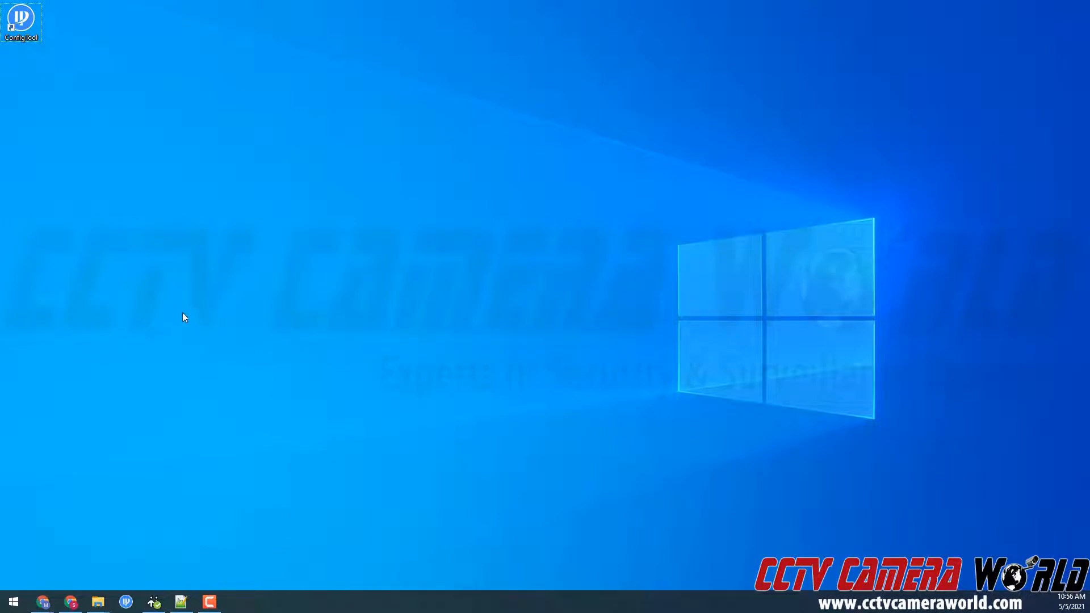
pyautogui.moveTo(159, 302)
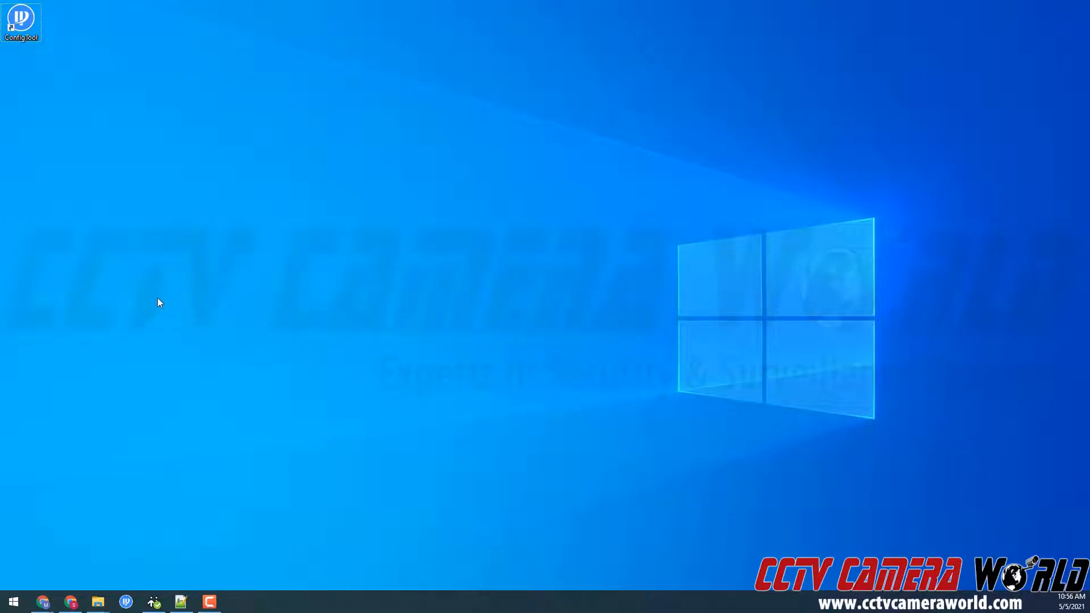
pyautogui.moveTo(20, 21)
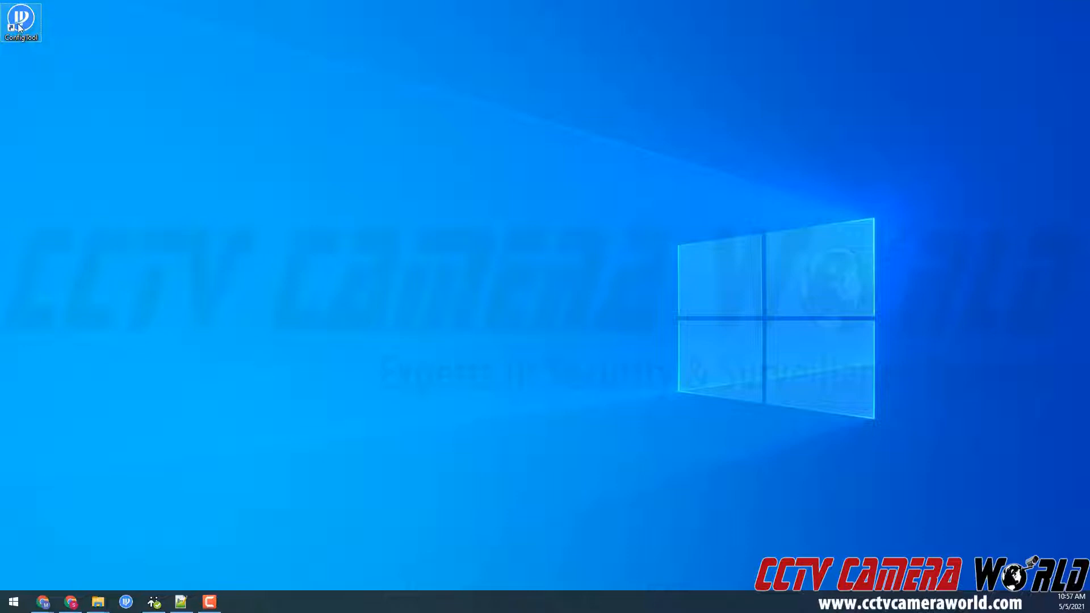
pyautogui.moveTo(78, 186)
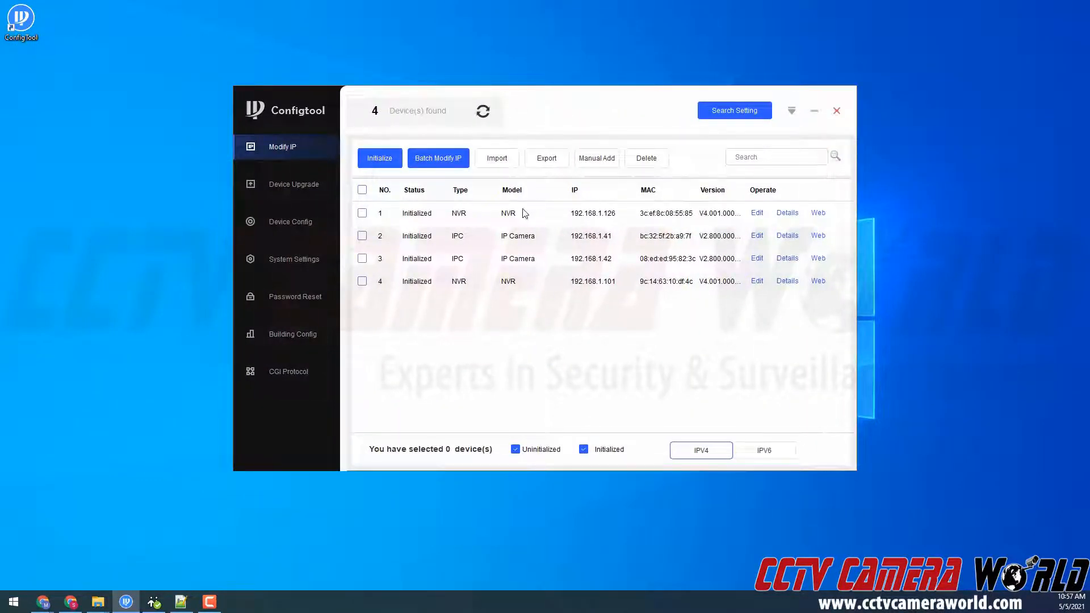
pyautogui.moveTo(562, 273)
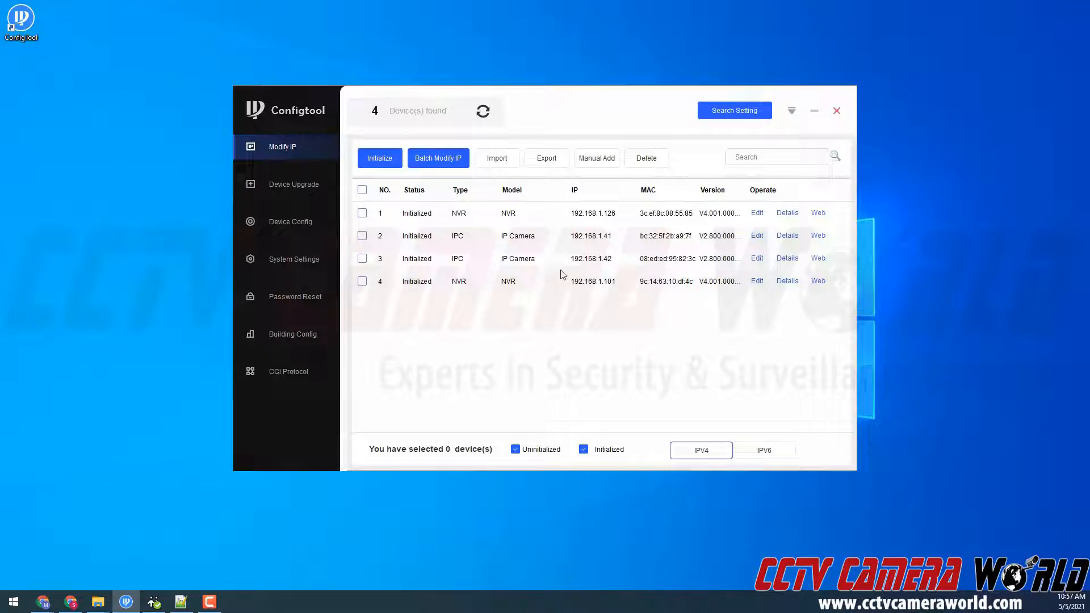
pyautogui.moveTo(579, 221)
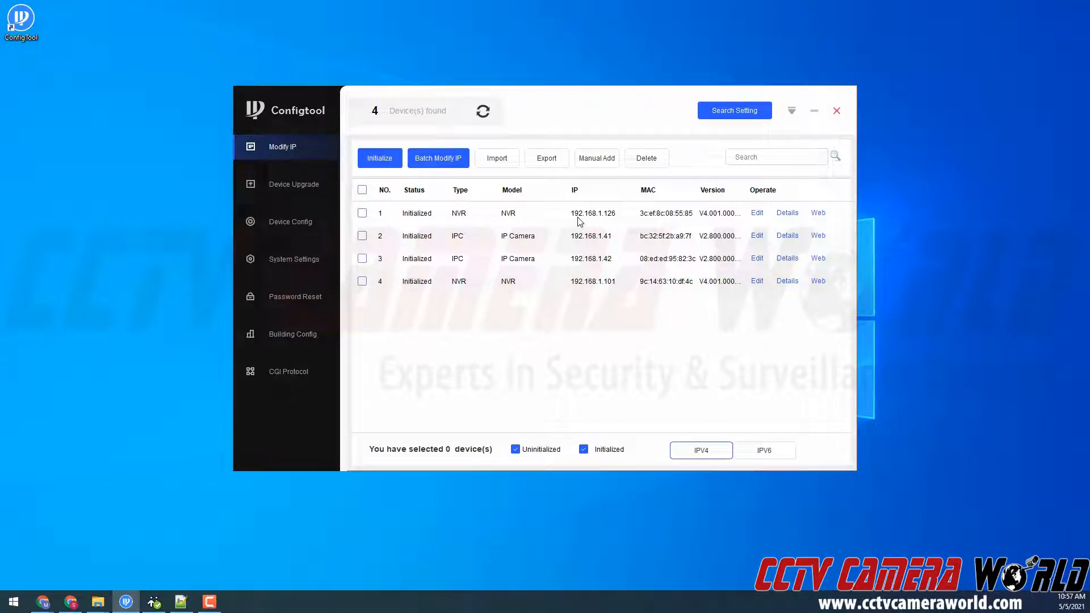
pyautogui.moveTo(601, 221)
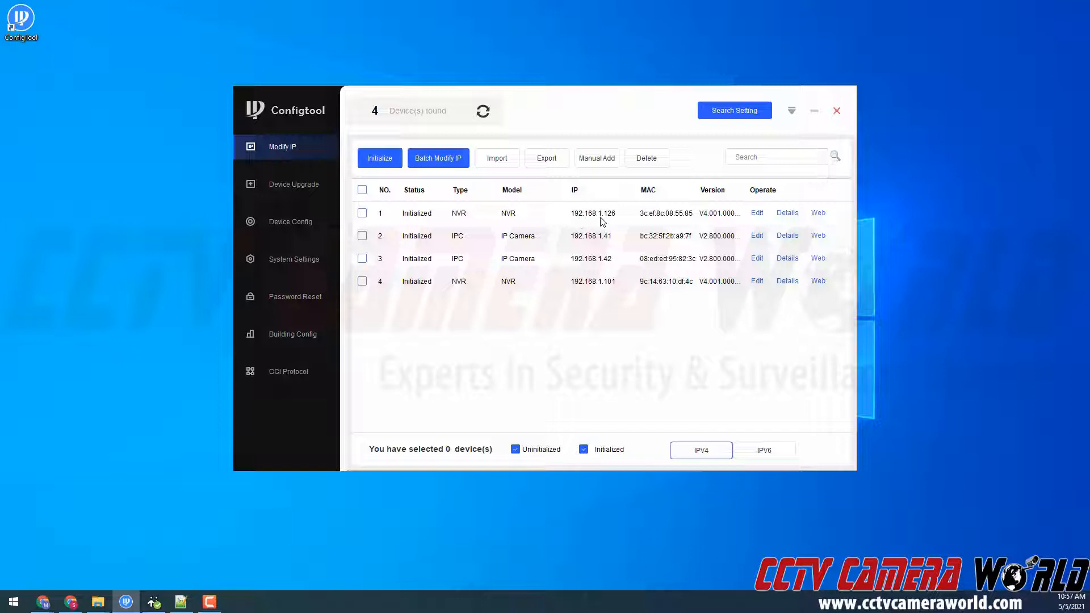
pyautogui.moveTo(751, 73)
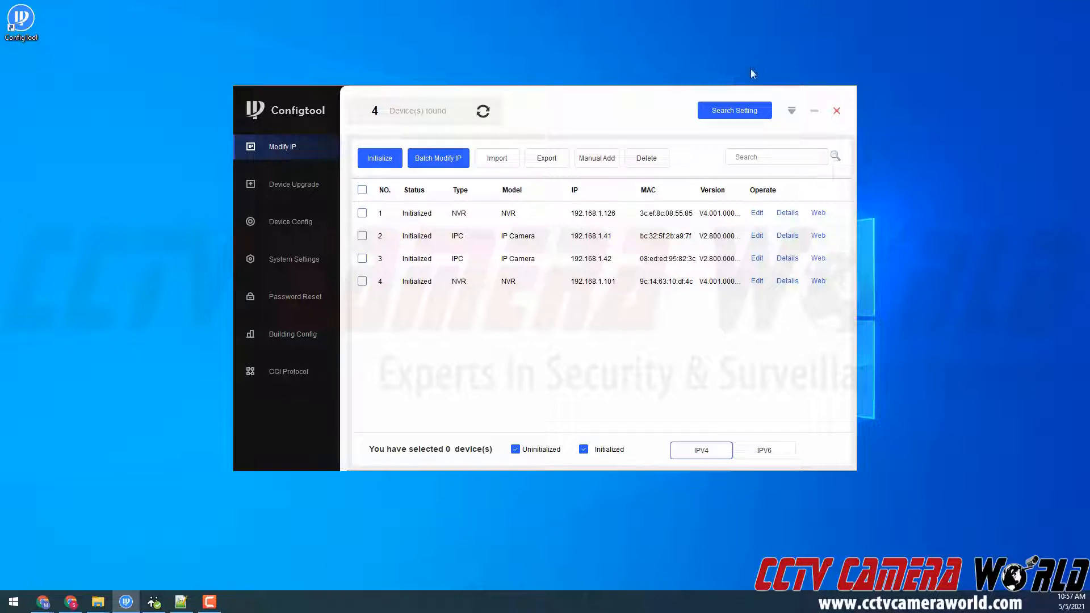
pyautogui.moveTo(733, 109)
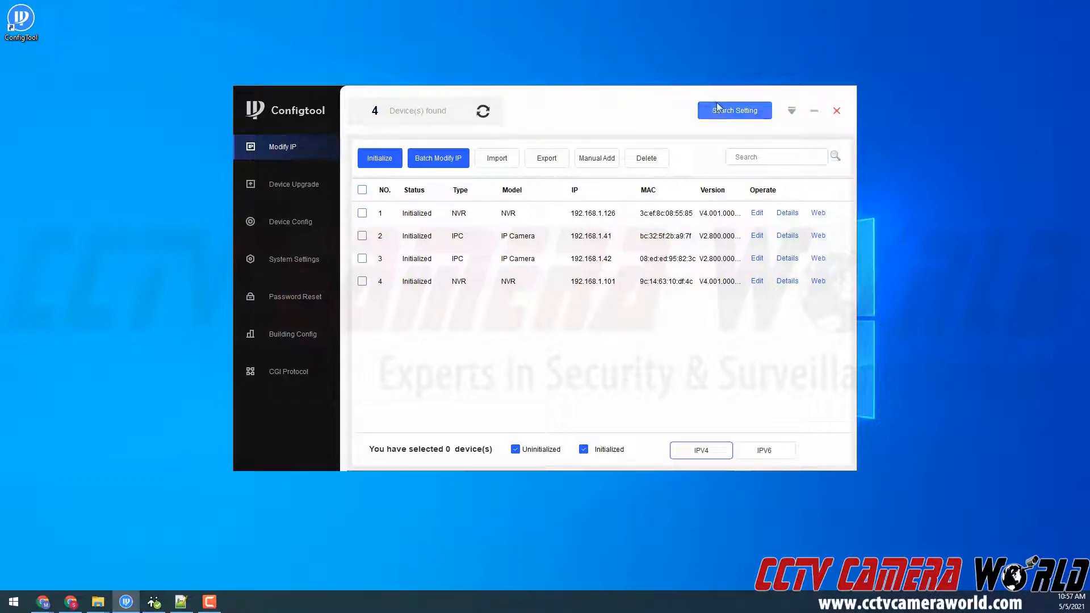
pyautogui.moveTo(733, 110)
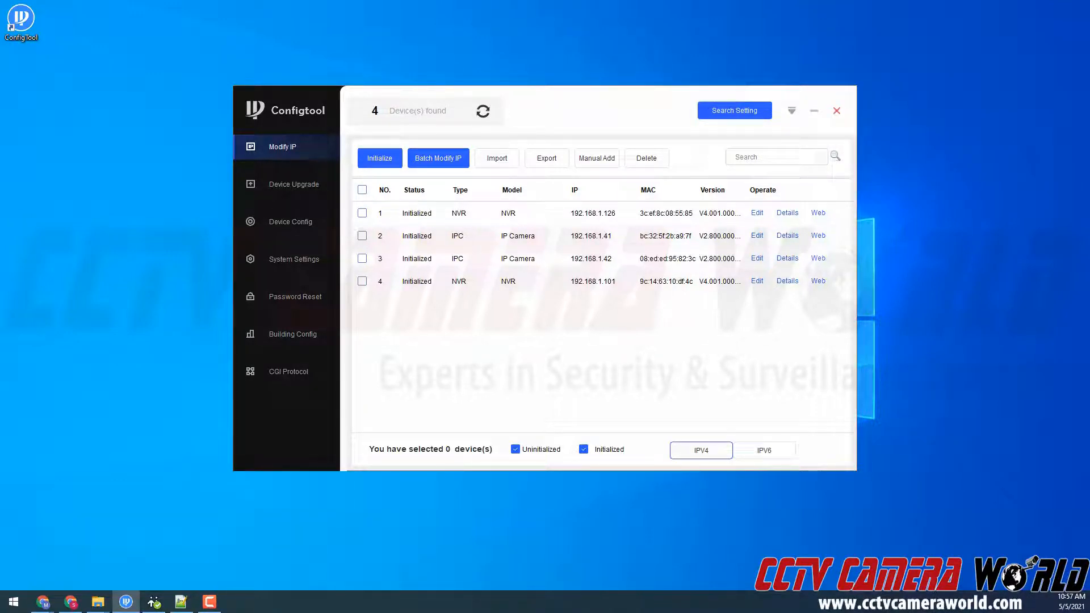
# Step: Enable Other Segment Search for 10.1.10.1–10.1.10.255 and clear the password
pyautogui.click(733, 110)
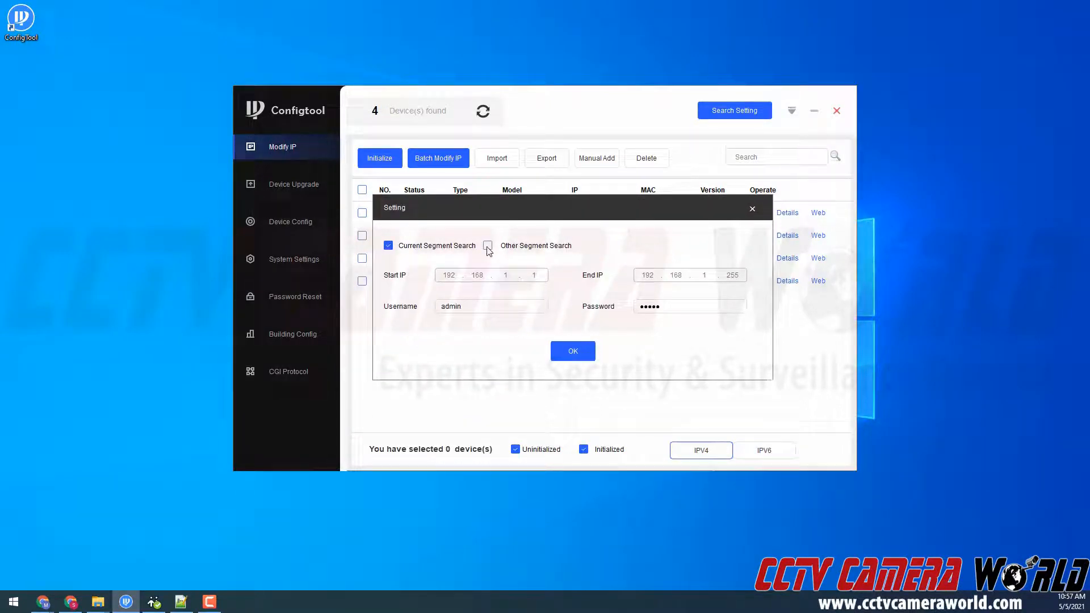
pyautogui.click(487, 246)
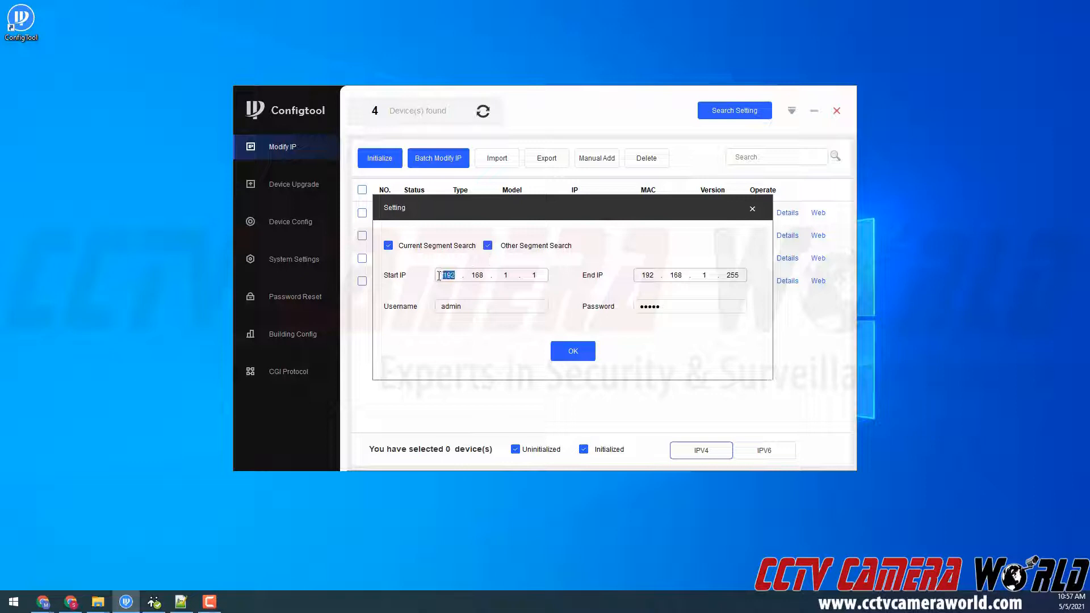
pyautogui.write('10.1.1.1')
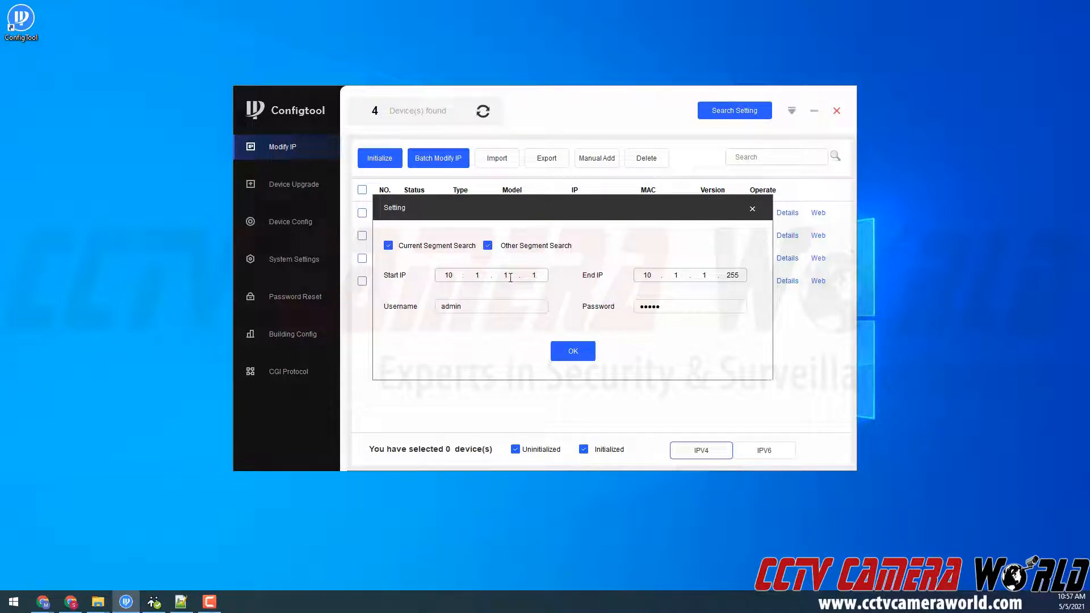
pyautogui.write('0')
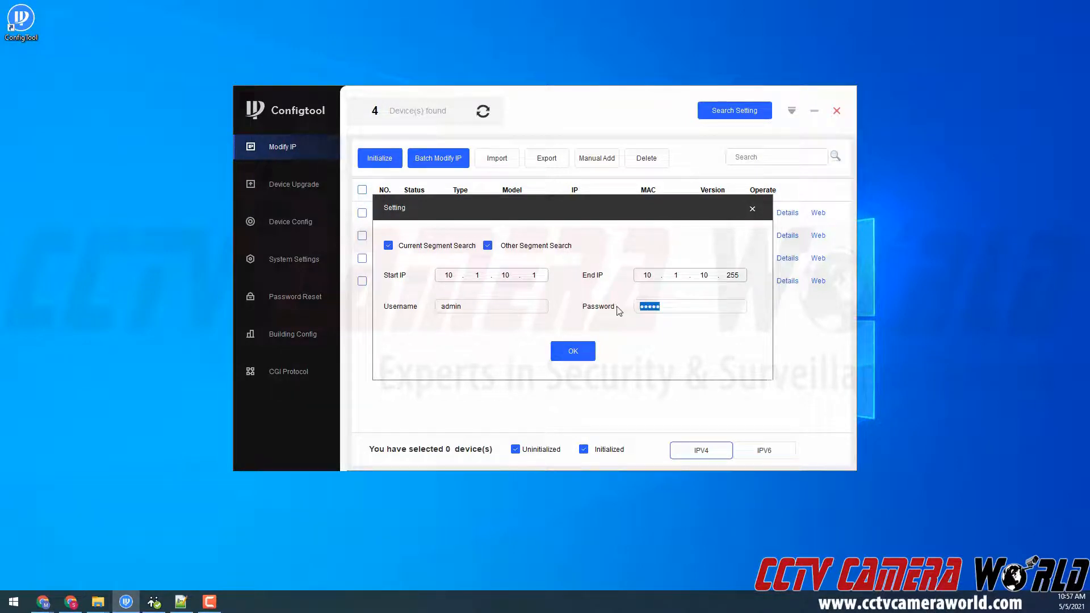
pyautogui.press('Backspace')
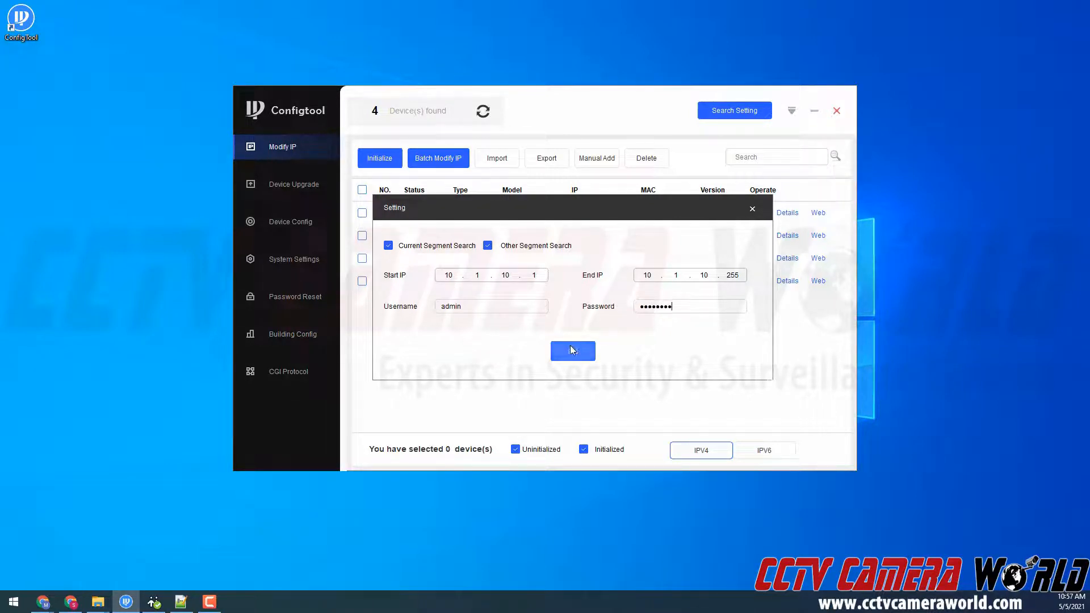
# Step: Confirm the 10.1.10.x search settings to refresh the device list
pyautogui.click(572, 350)
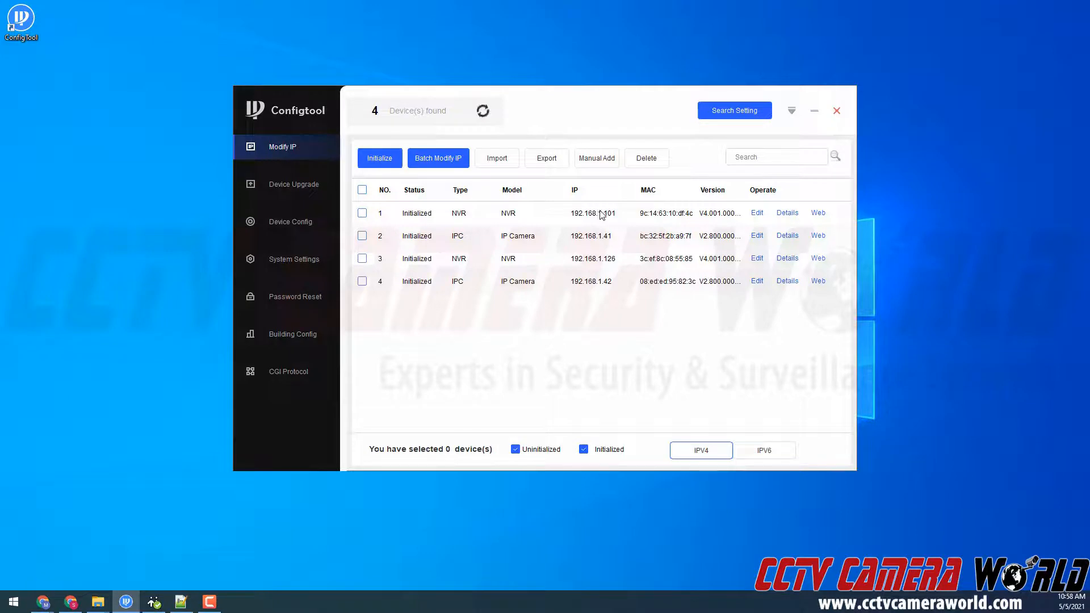
pyautogui.moveTo(590, 266)
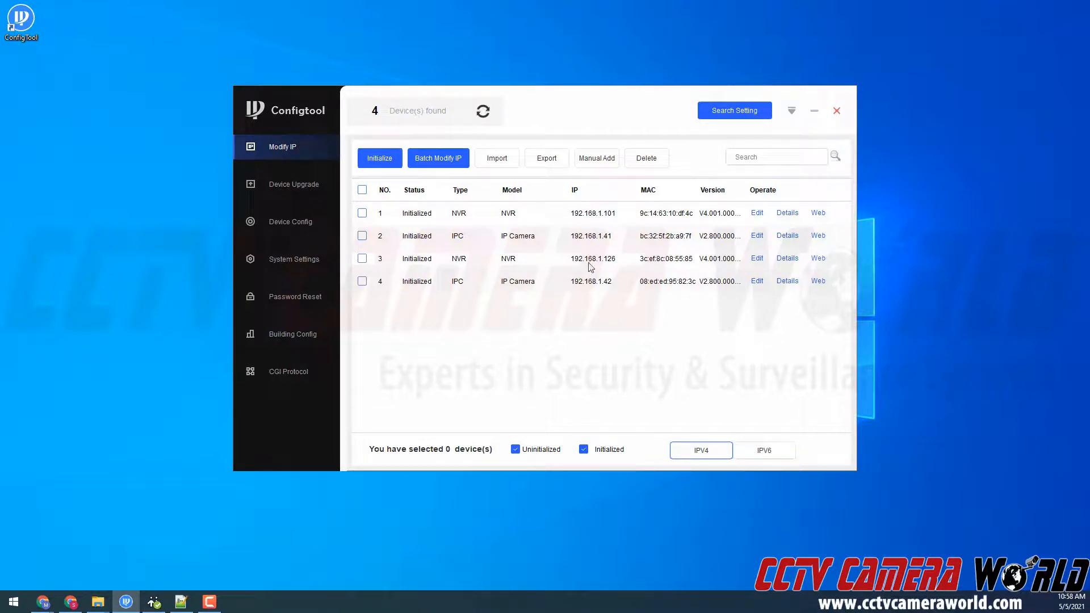
# Step: Change the search range to 10.1.1.1–10.1.1.255 and confirm
pyautogui.click(733, 111)
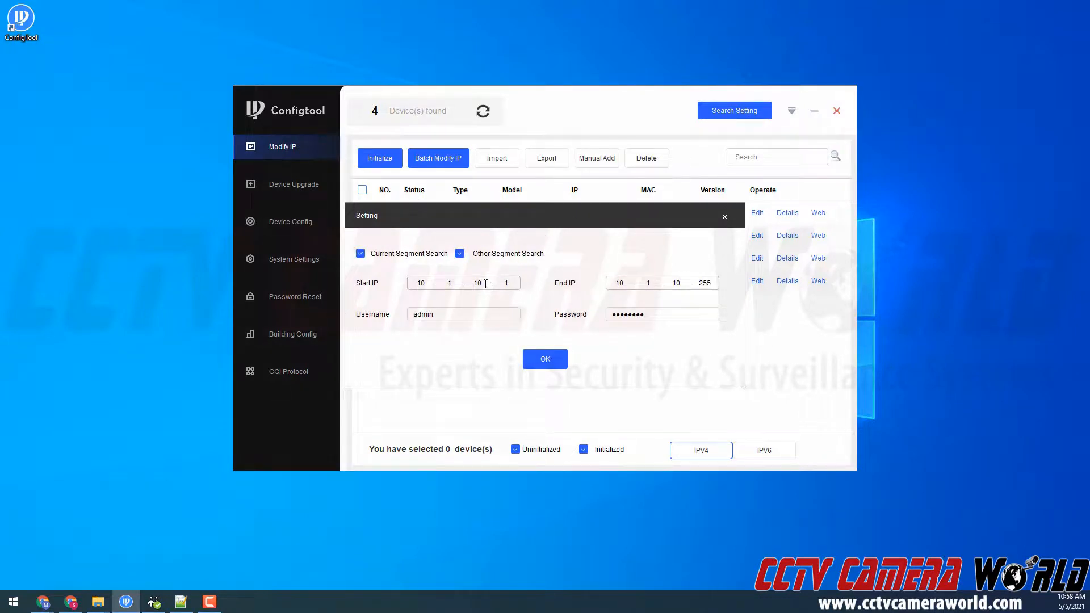
pyautogui.write('11')
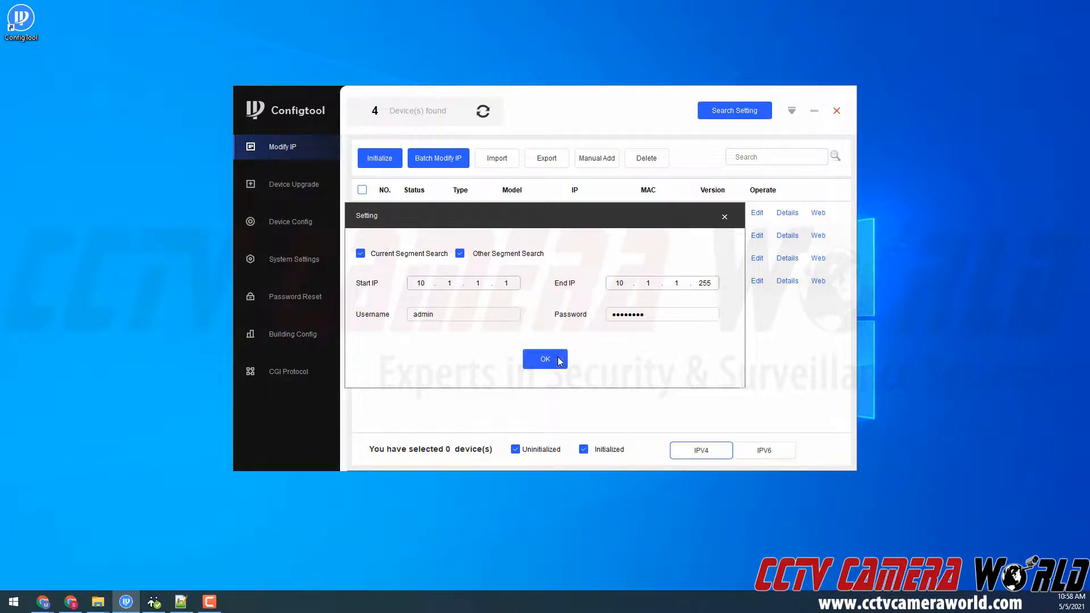
pyautogui.click(545, 359)
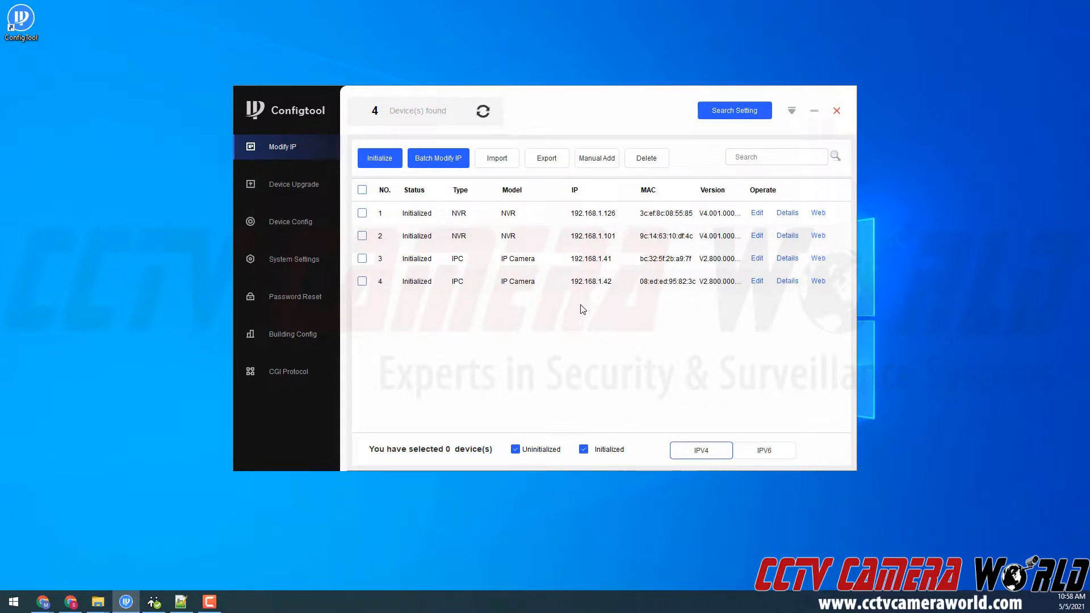
# Step: Reconfirm Other Segment Search in Search Setting and search the 10.1.1.x segment again
pyautogui.click(734, 111)
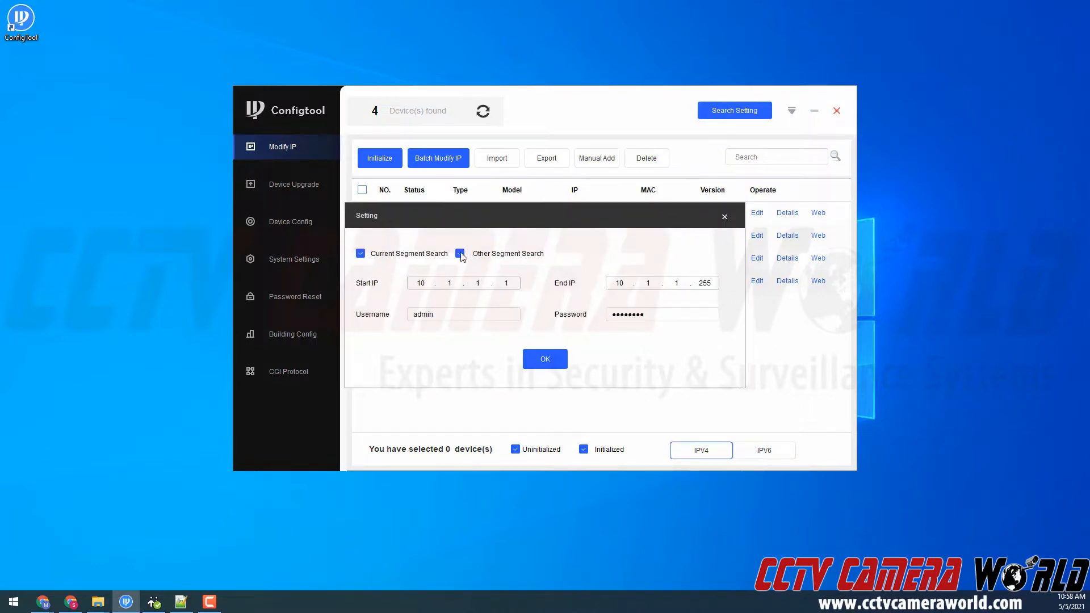
pyautogui.click(460, 253)
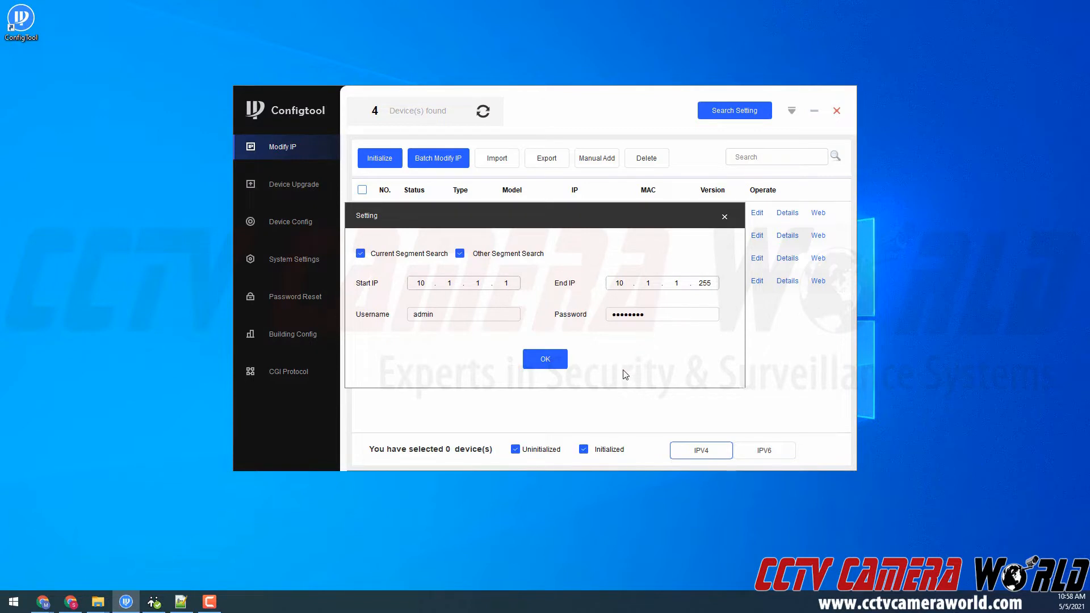
pyautogui.click(545, 358)
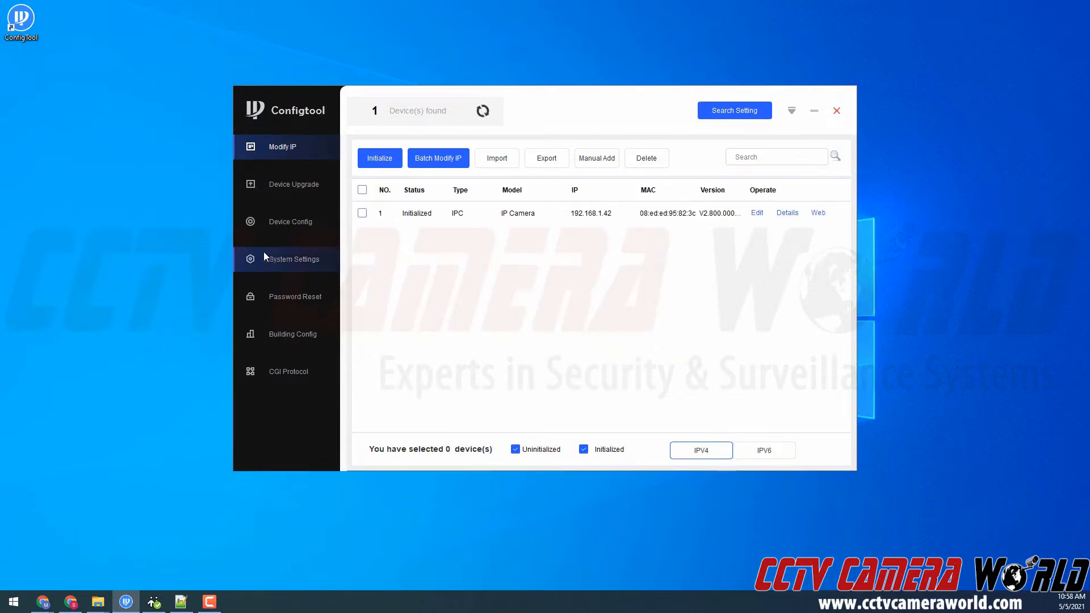